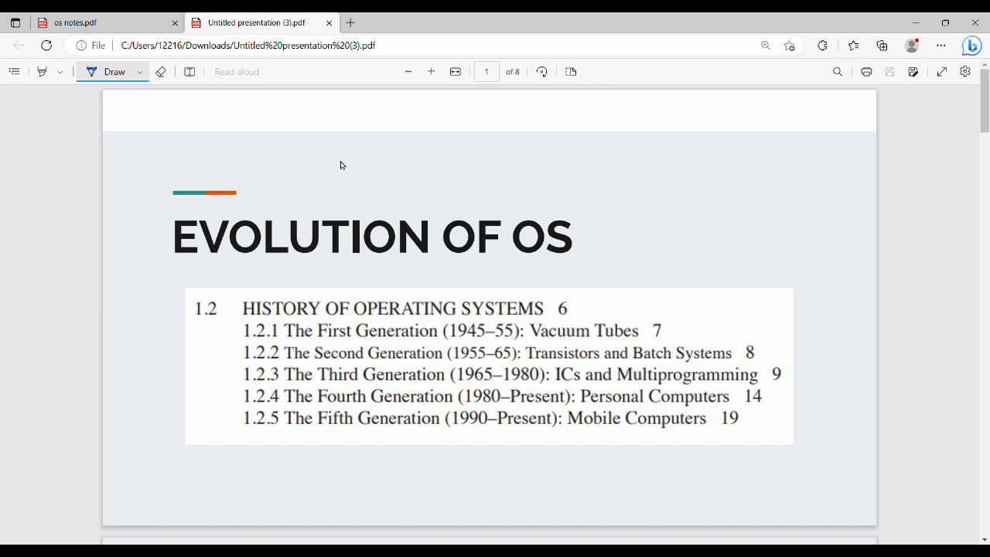
- Draw a blue curly brace beside the five generation lines 1.2.1–1.2.5 on page 1
{"action": "left_click_drag", "start_coordinate": [236, 326], "coordinate": [228, 366]}
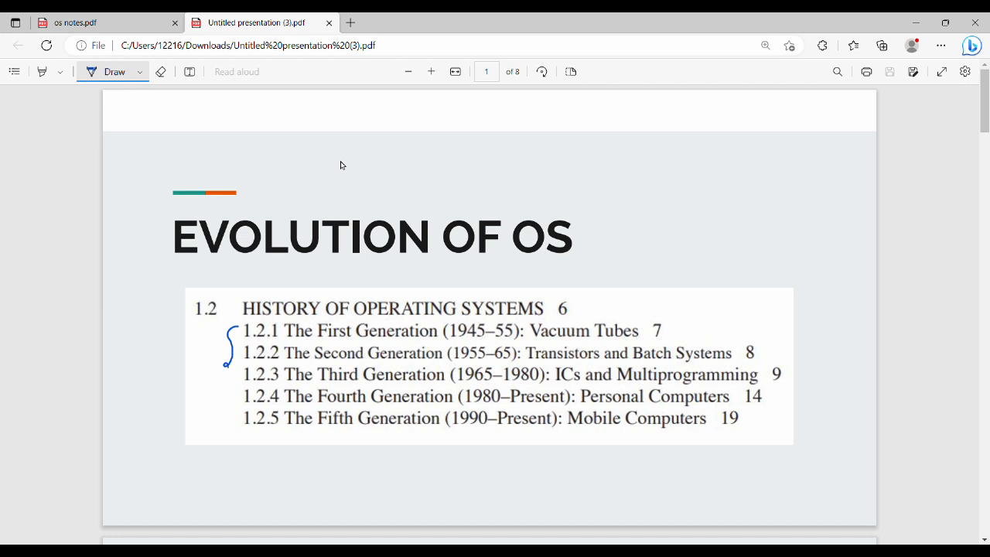
{"action": "left_click_drag", "start_coordinate": [228, 344], "coordinate": [231, 414]}
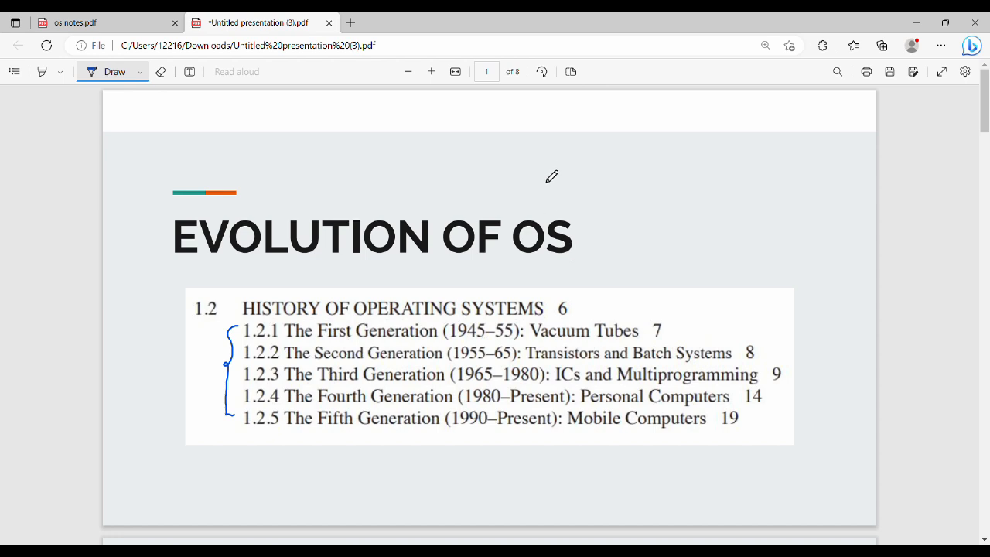
- On page 2, circle the 1, underline Vacuum Tubes and add an arrow to a 'Computation' note
{"action": "scroll", "scroll_direction": "down", "scroll_amount": 3}
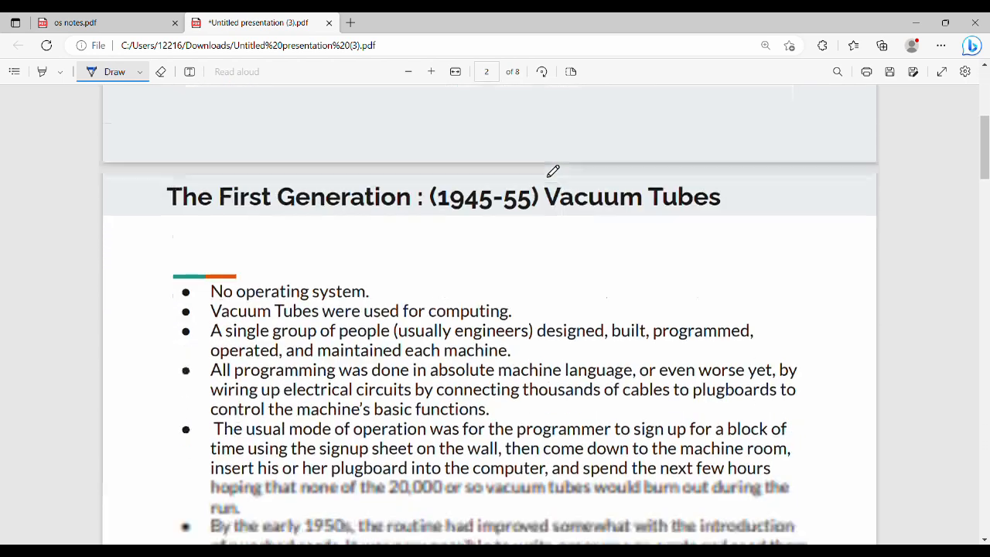
{"action": "scroll", "scroll_direction": "down", "scroll_amount": 3}
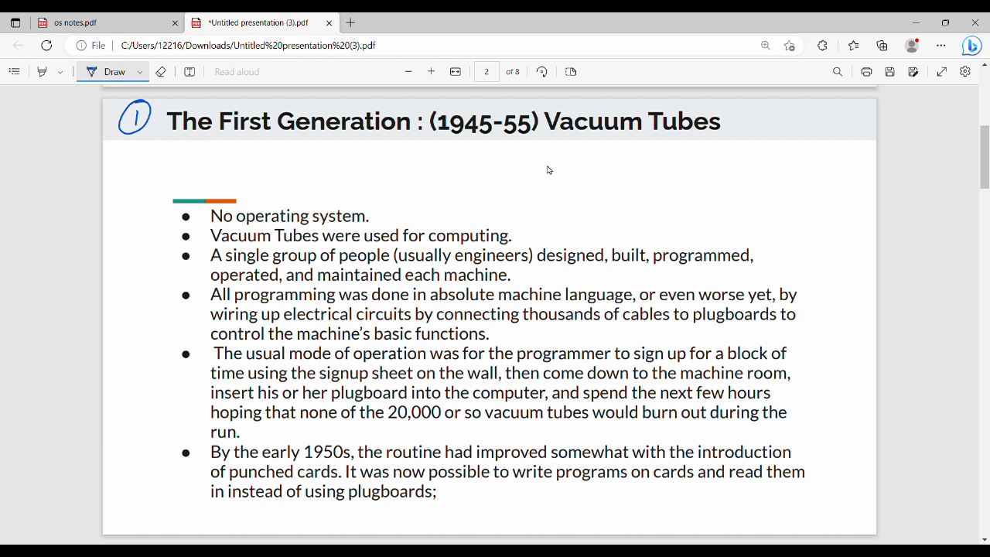
{"action": "left_click_drag", "start_coordinate": [589, 145], "coordinate": [654, 143]}
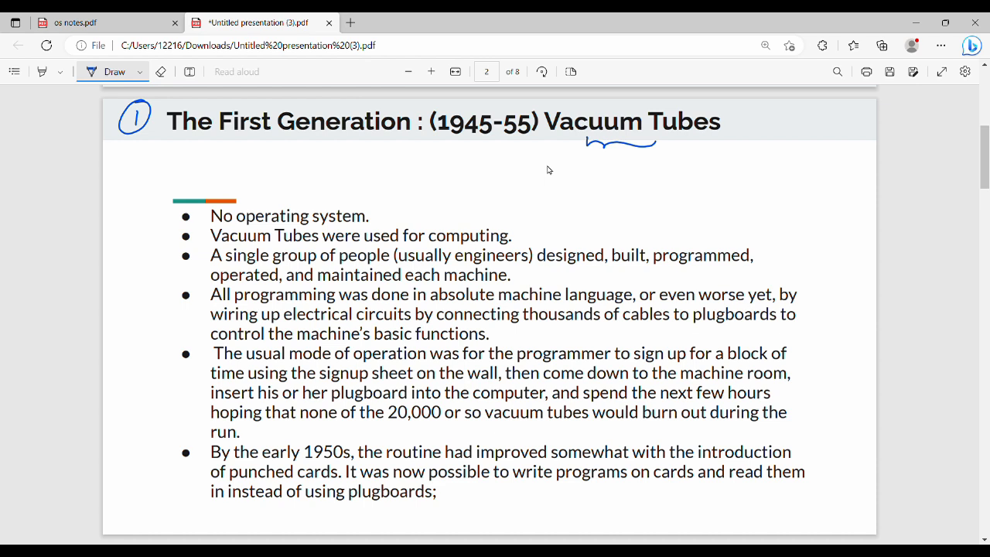
{"action": "left_click_drag", "start_coordinate": [692, 163], "coordinate": [727, 147]}
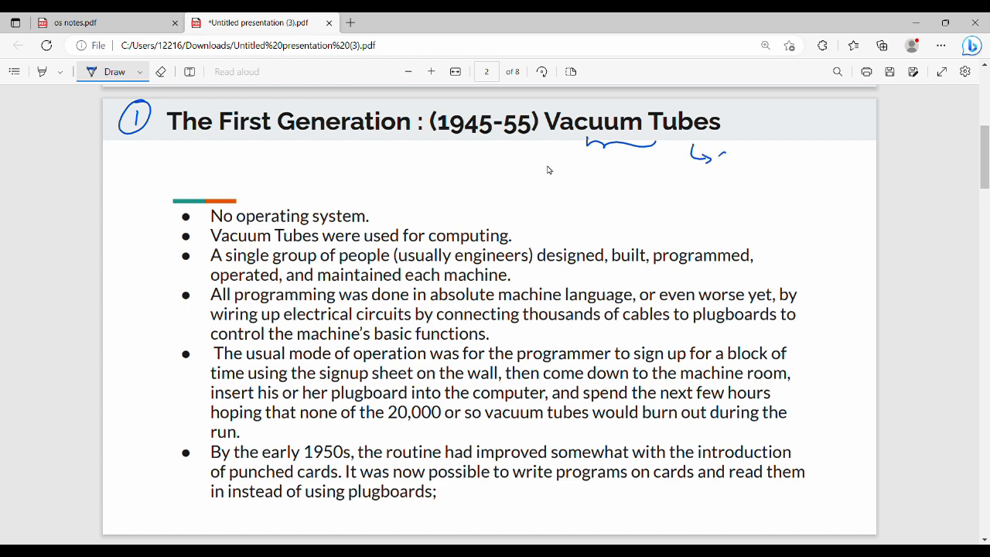
{"action": "left_click_drag", "start_coordinate": [719, 158], "coordinate": [773, 159]}
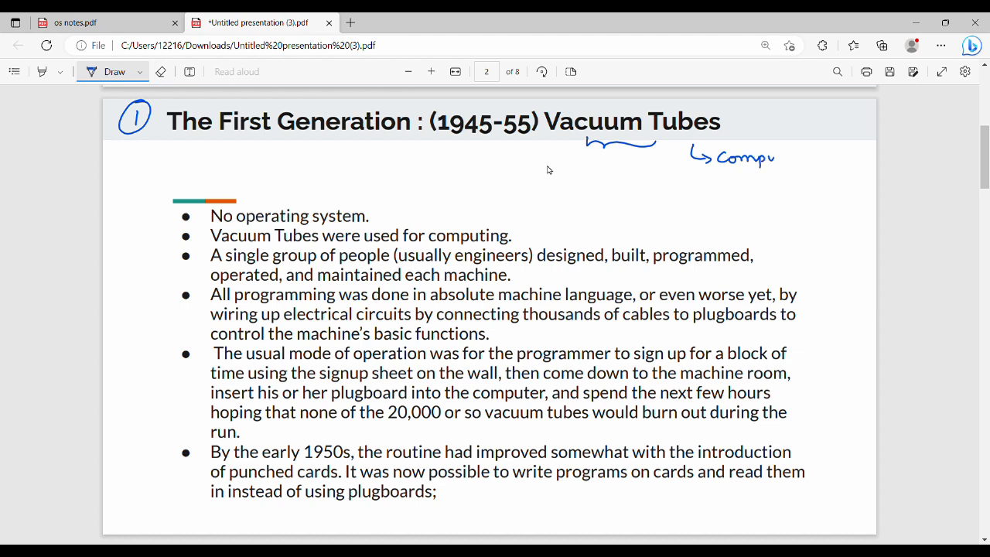
{"action": "left_click_drag", "start_coordinate": [774, 159], "coordinate": [824, 154]}
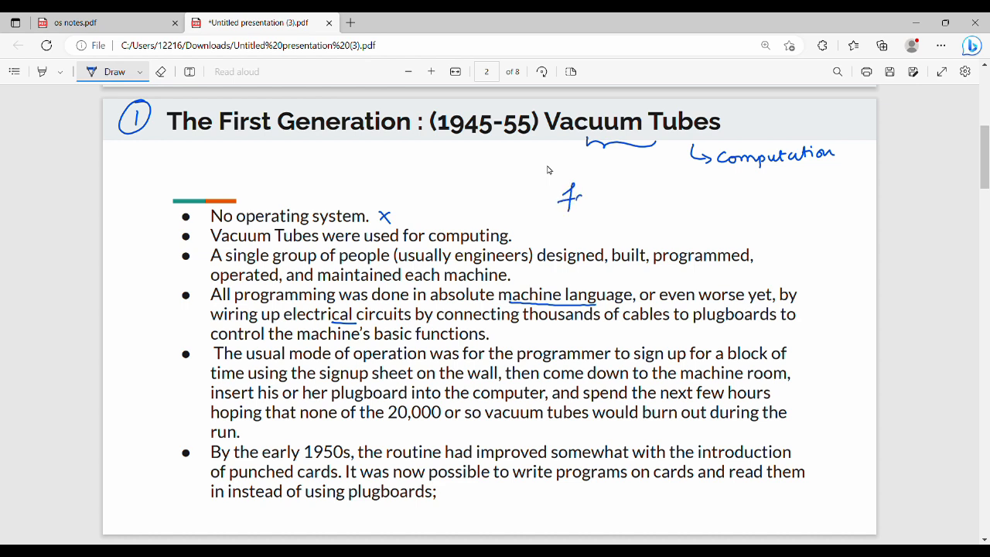
- Write 'failure ⇒ Restart' with failure underlined, and '24hrs' beneath it
{"action": "left_click_drag", "start_coordinate": [569, 198], "coordinate": [619, 197]}
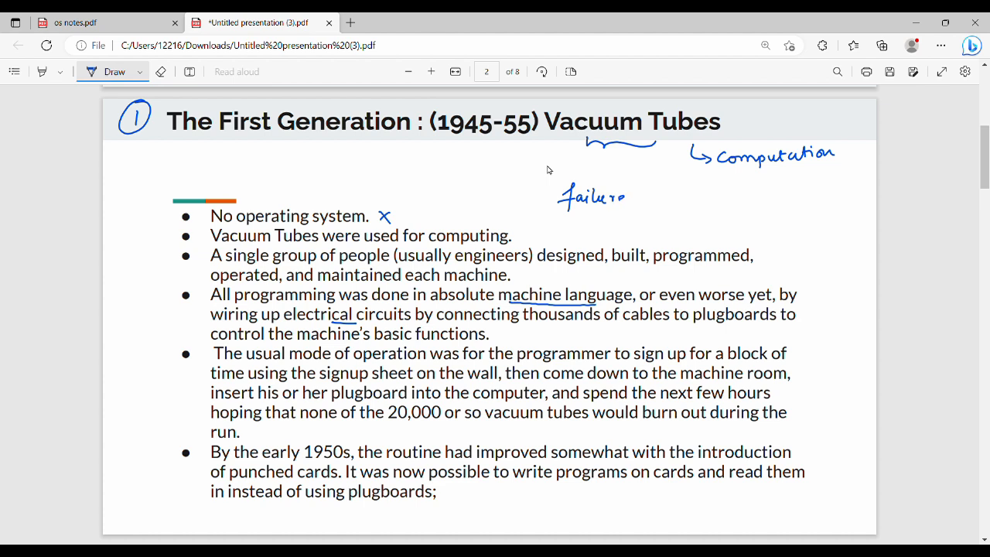
{"action": "left_click_drag", "start_coordinate": [635, 200], "coordinate": [677, 200]}
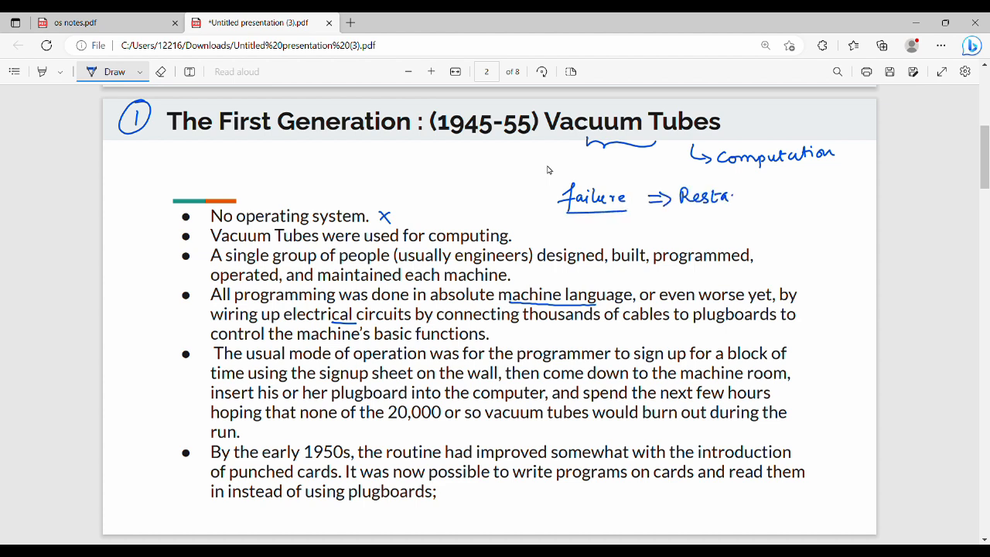
{"action": "left_click_drag", "start_coordinate": [727, 197], "coordinate": [751, 197]}
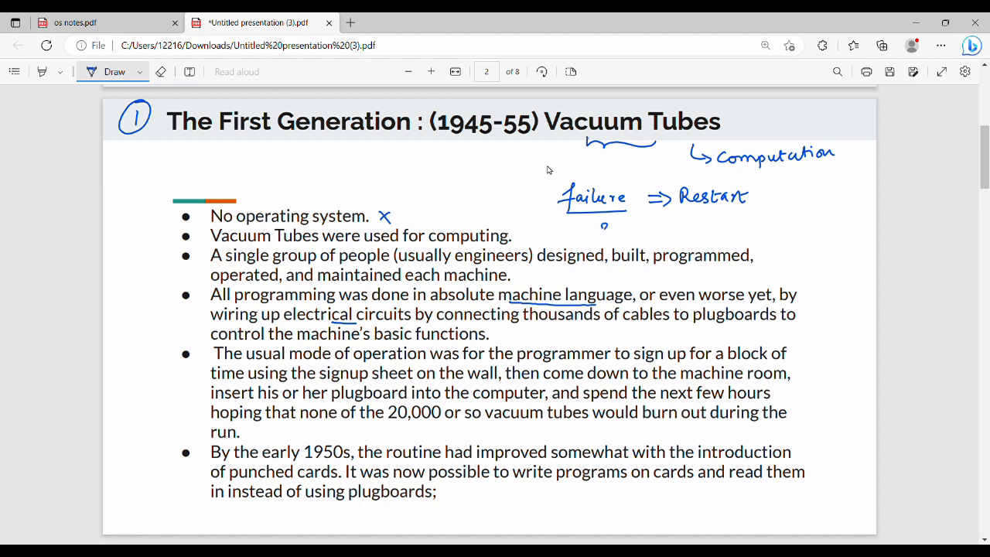
{"action": "left_click_drag", "start_coordinate": [584, 228], "coordinate": [646, 228]}
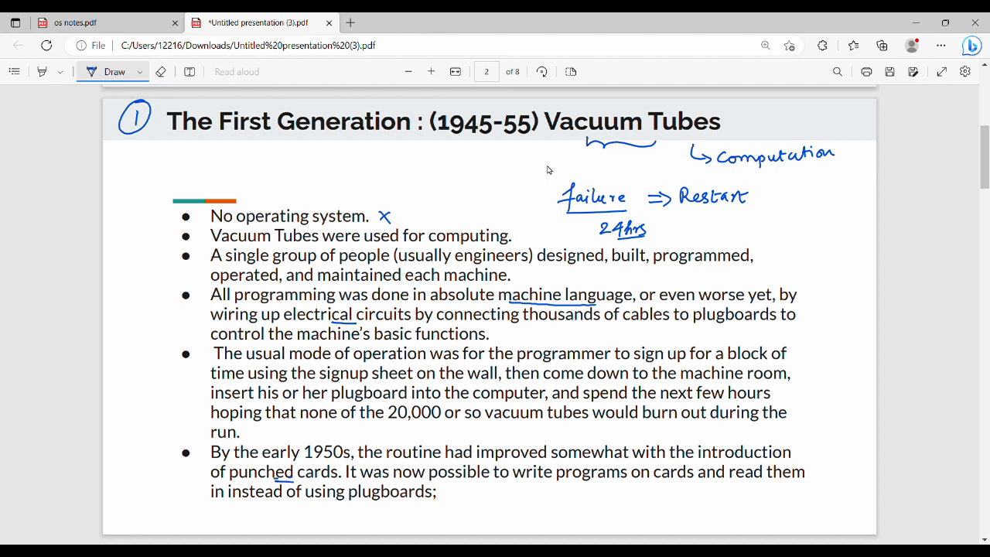
{"action": "mouse_move", "coordinate": [631, 172]}
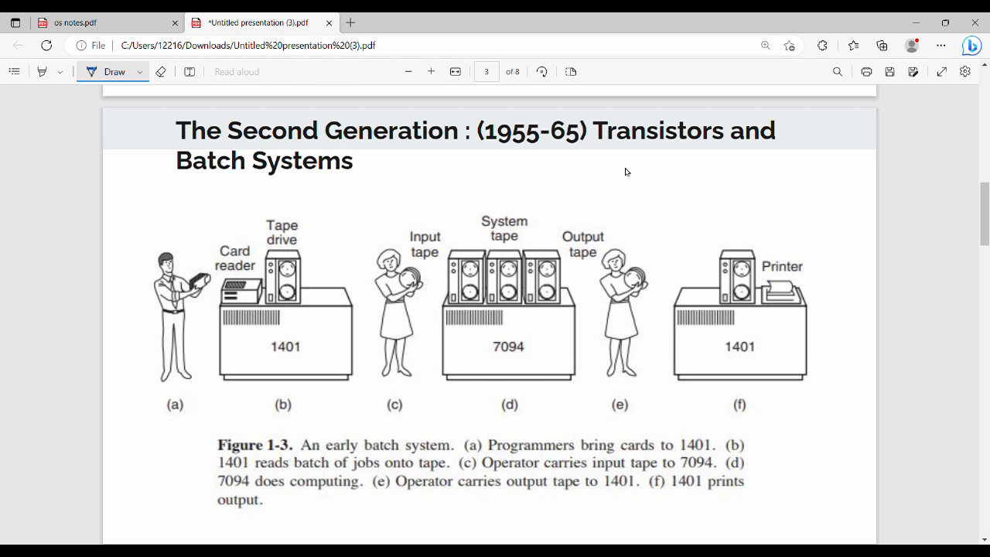
- Label the 1401 machine IBM, circle the (a) and (b) captions and note Operator beside (b)
{"action": "left_click_drag", "start_coordinate": [290, 332], "coordinate": [302, 324]}
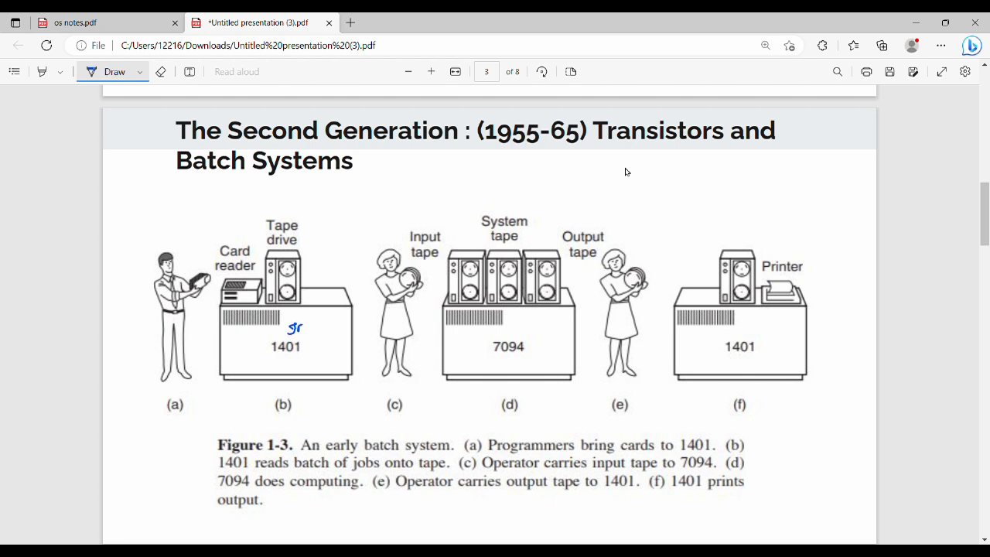
{"action": "left_click_drag", "start_coordinate": [298, 328], "coordinate": [313, 328]}
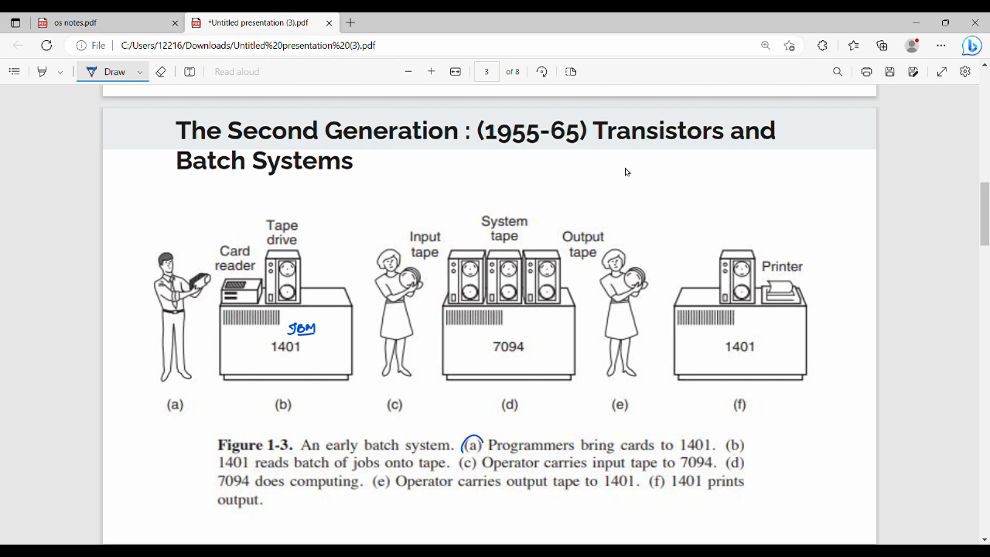
{"action": "left_click_drag", "start_coordinate": [464, 449], "coordinate": [483, 441]}
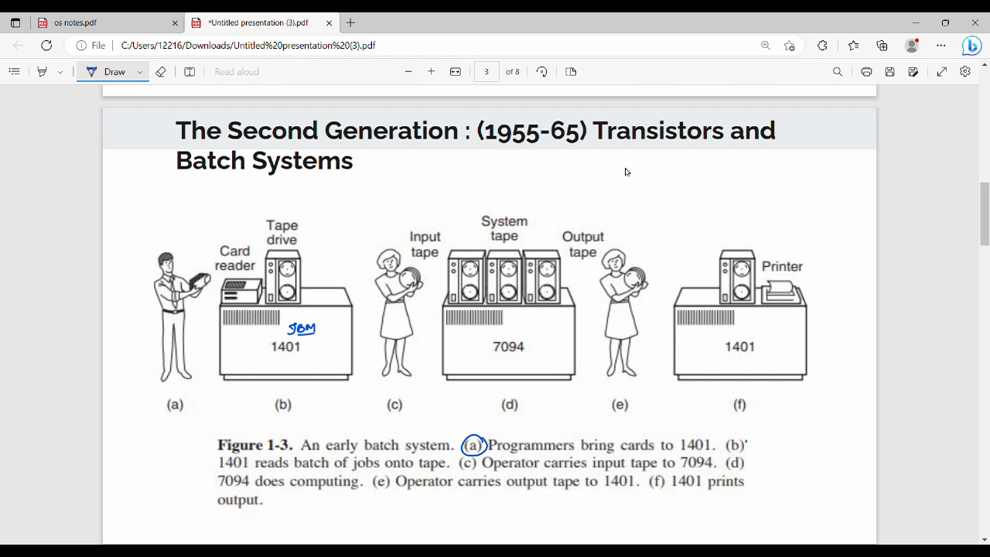
{"action": "left_click_drag", "start_coordinate": [727, 445], "coordinate": [781, 445]}
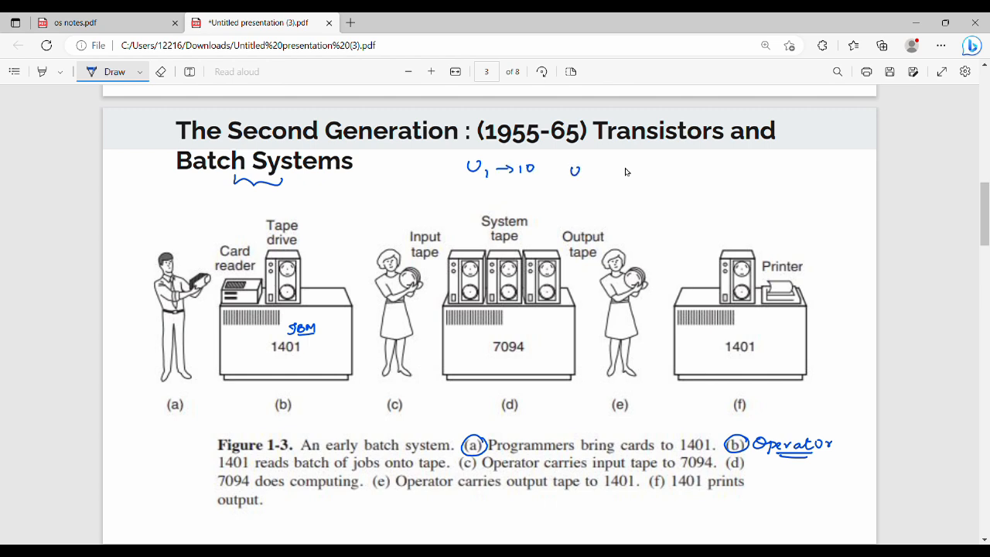
- Write U2-5, U3-15 with an arrow to the total, underline batch of jobs, circle 7094
{"action": "left_click_drag", "start_coordinate": [575, 168], "coordinate": [627, 172]}
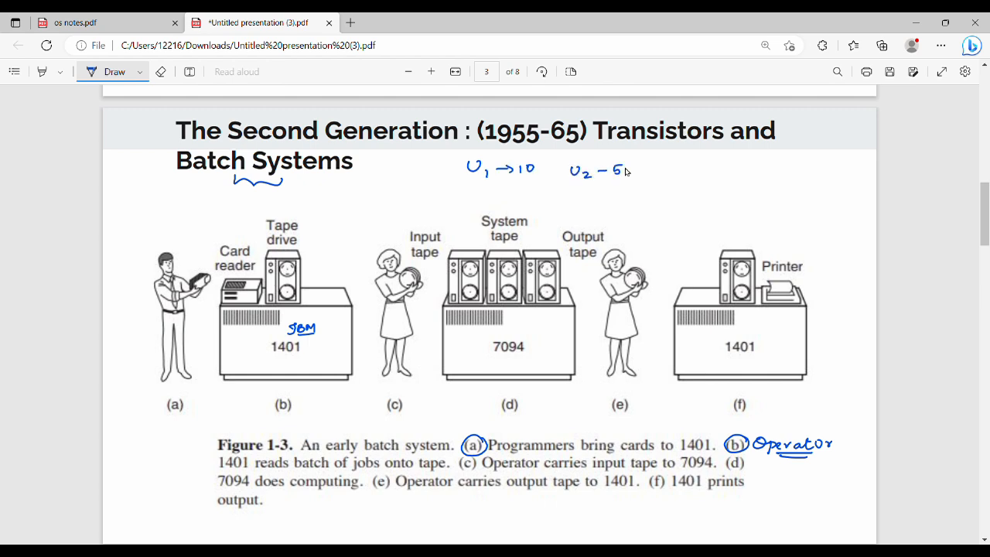
{"action": "type", "text": "U3-15"}
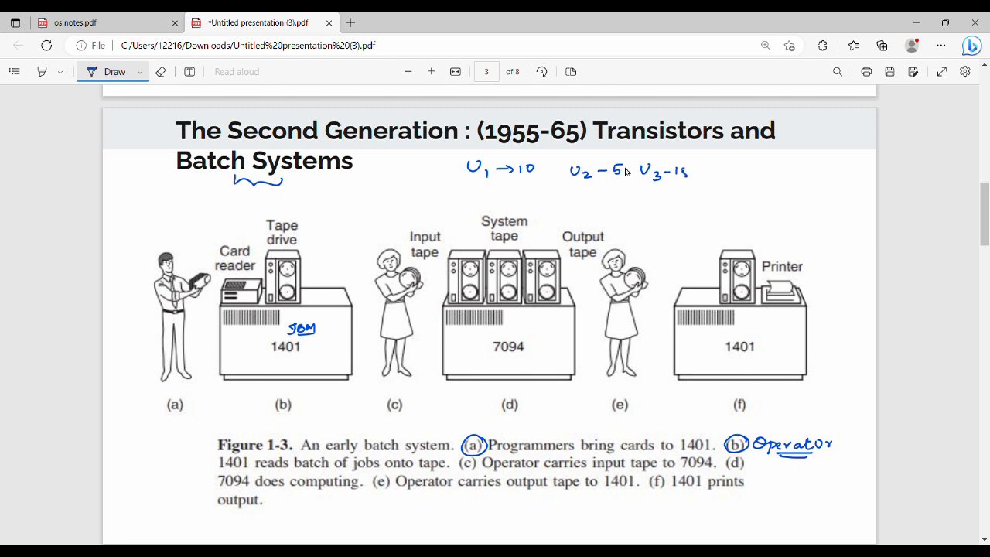
{"action": "left_click_drag", "start_coordinate": [723, 171], "coordinate": [754, 169]}
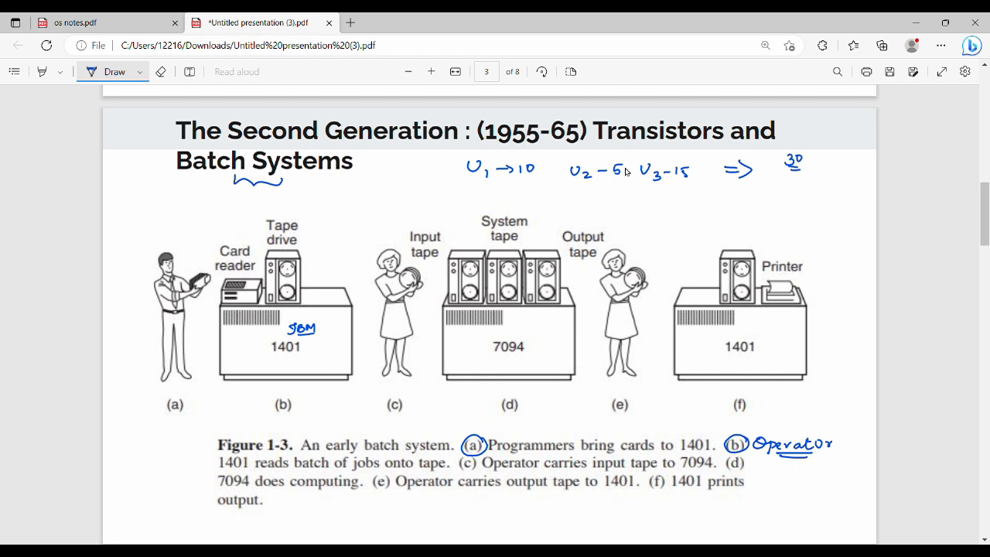
{"action": "left_click_drag", "start_coordinate": [307, 472], "coordinate": [374, 470]}
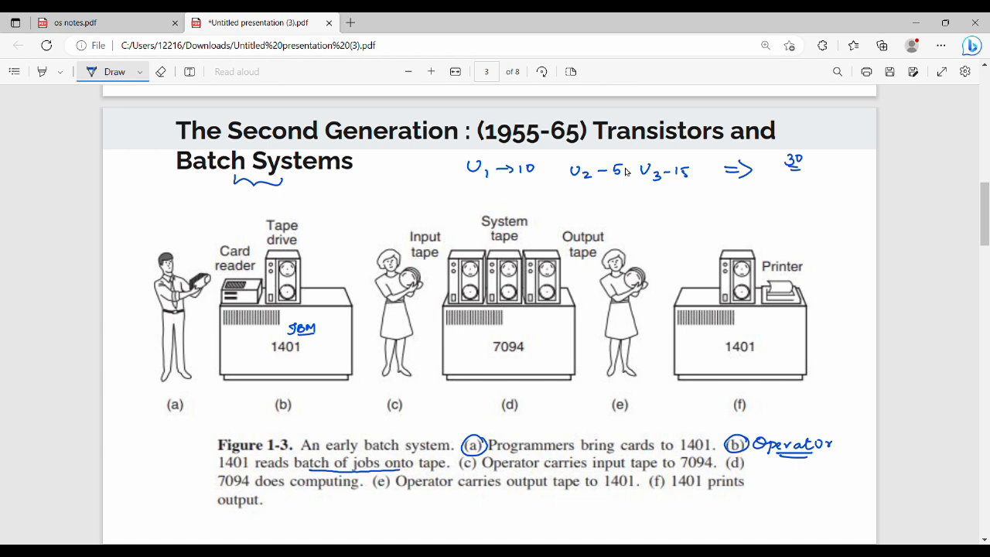
{"action": "left_click_drag", "start_coordinate": [491, 346], "coordinate": [530, 346]}
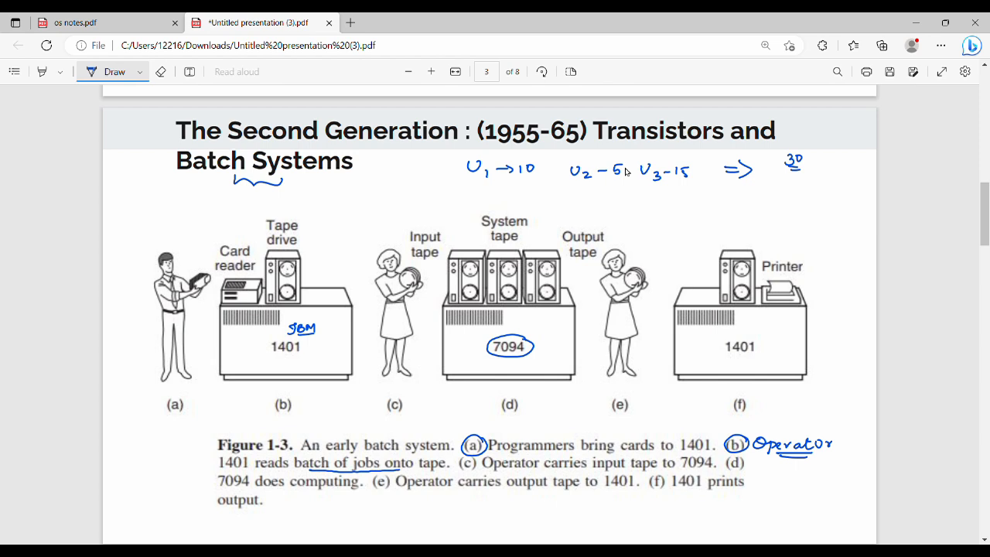
- Draw an arrow from Input tape to System tape and tick the Output tape label
{"action": "left_click", "coordinate": [430, 223]}
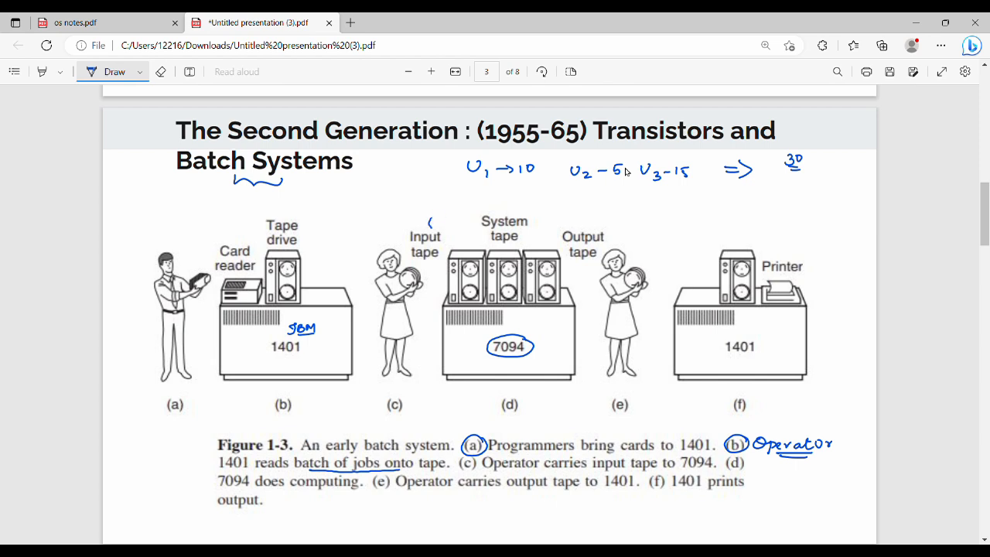
{"action": "left_click_drag", "start_coordinate": [429, 217], "coordinate": [460, 244]}
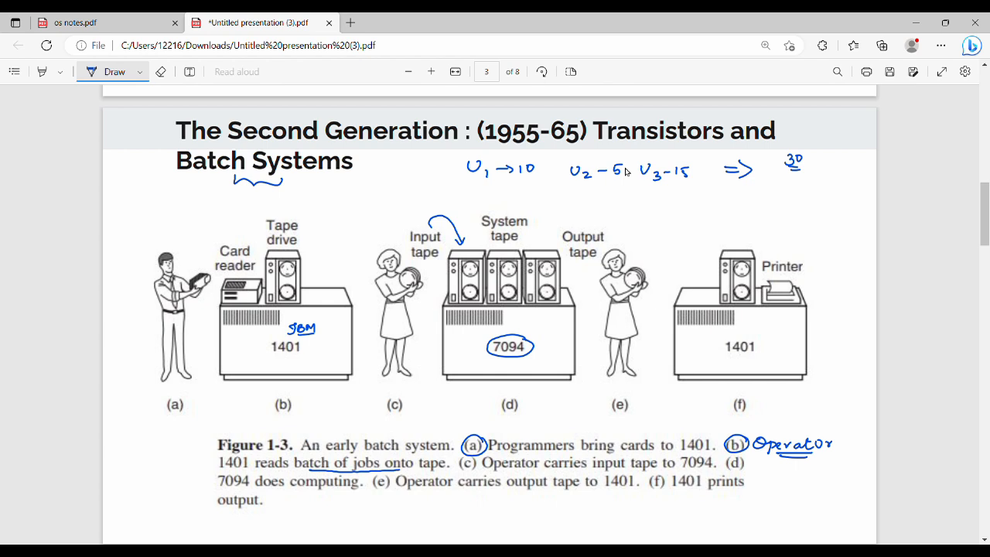
{"action": "left_click_drag", "start_coordinate": [586, 228], "coordinate": [595, 217]}
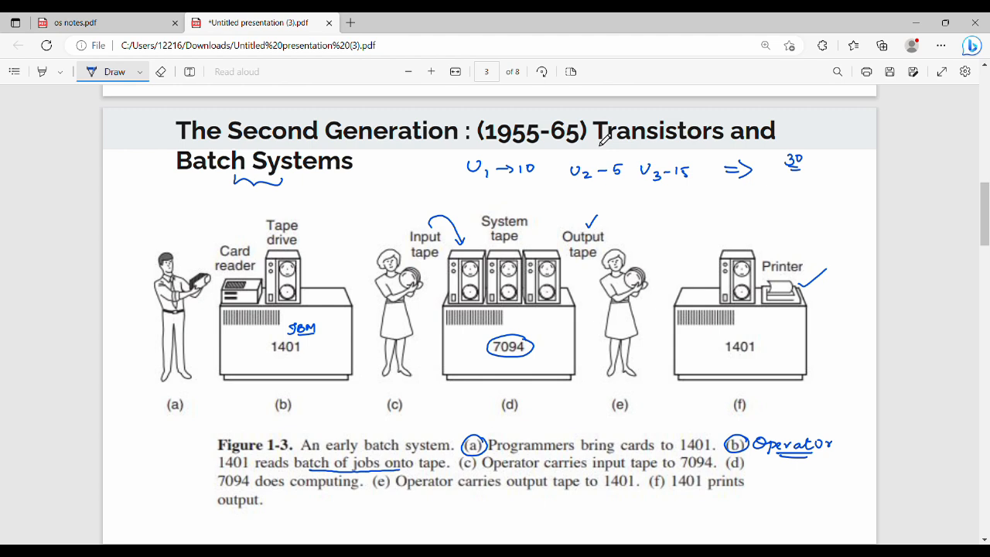
- Scroll down past the Second Generation pages to the Third Generation slide on page 5
{"action": "scroll", "scroll_direction": "down", "scroll_amount": 3}
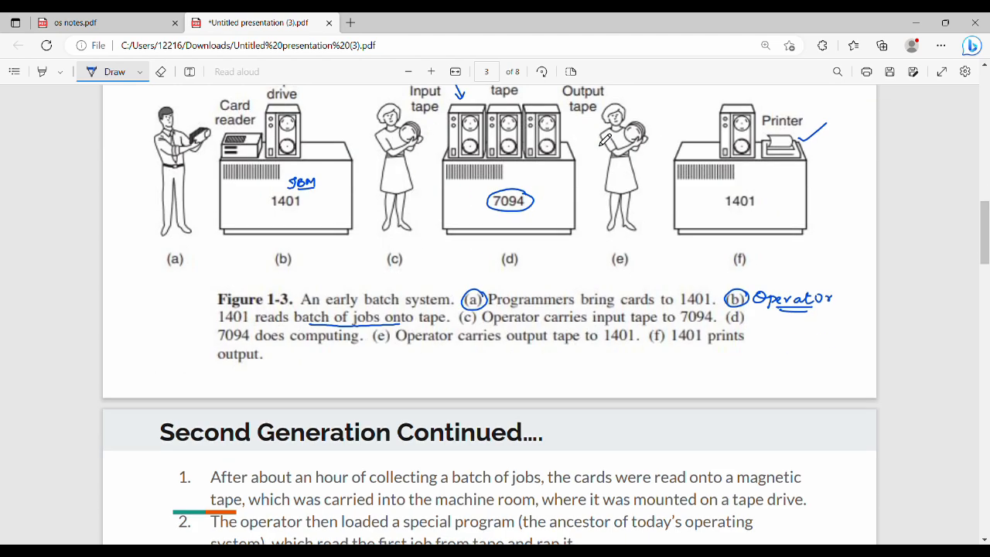
{"action": "scroll", "scroll_direction": "down", "scroll_amount": 3}
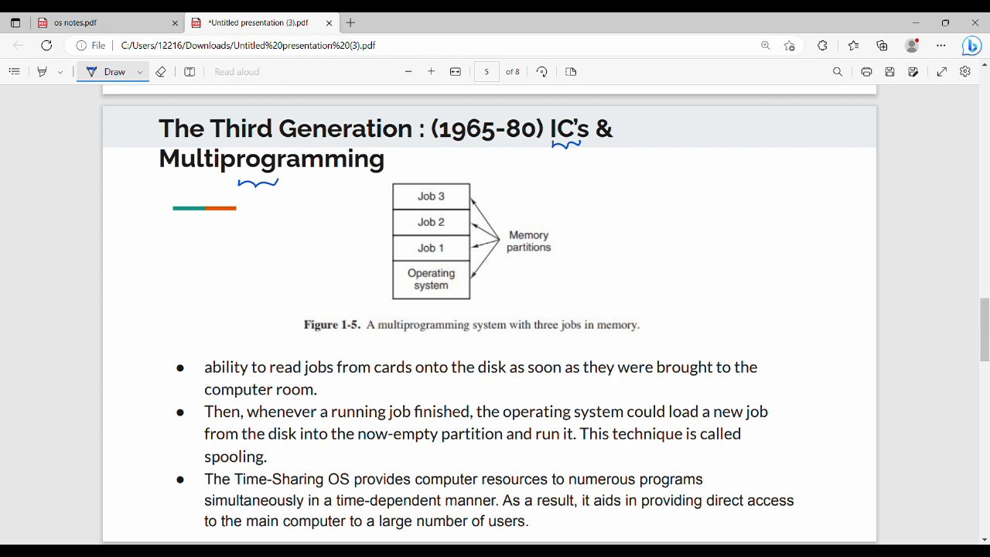
- Write 'CPU idle ✗', then add a circled P2 note above the circled OS note
{"action": "left_click_drag", "start_coordinate": [658, 147], "coordinate": [693, 147]}
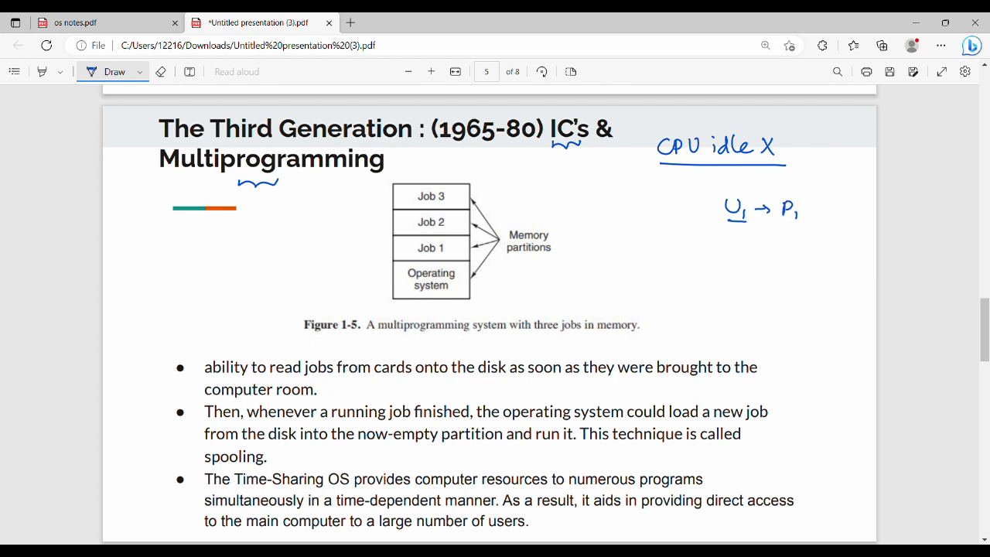
{"action": "left_click_drag", "start_coordinate": [823, 212], "coordinate": [851, 213]}
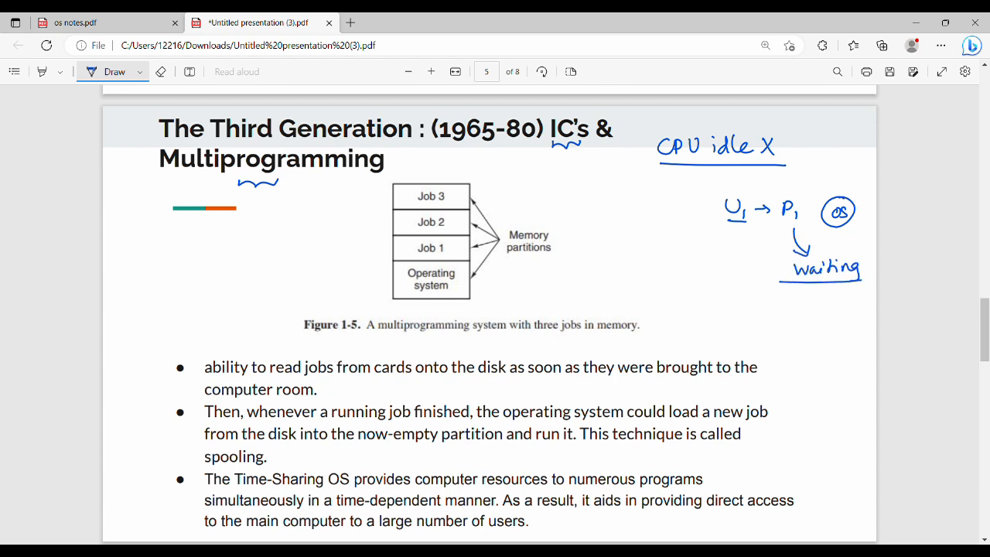
{"action": "left_click", "coordinate": [843, 180]}
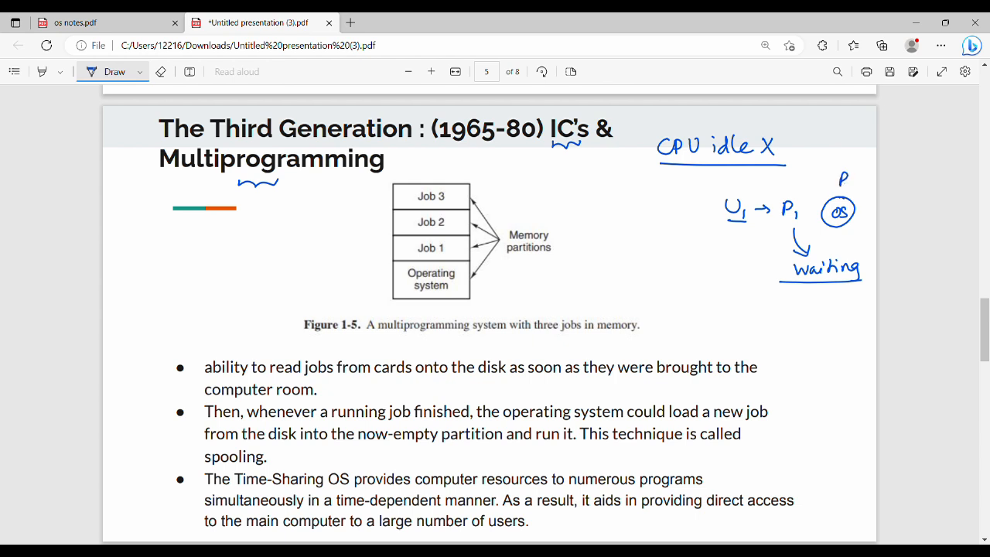
{"action": "left_click_drag", "start_coordinate": [833, 189], "coordinate": [857, 167]}
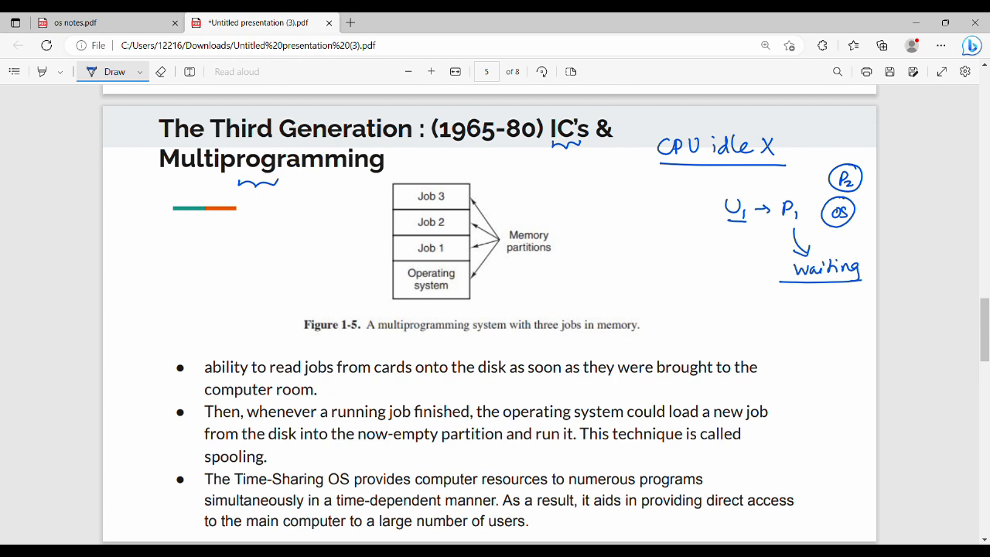
{"action": "left_click_drag", "start_coordinate": [163, 360], "coordinate": [159, 413]}
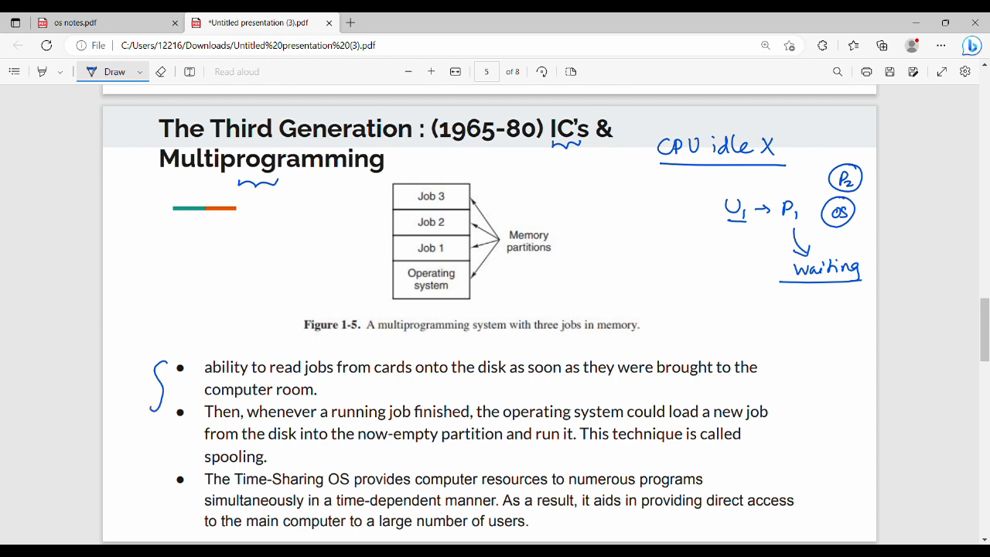
- Brace the first two bullets, underline Time-Sharing OS and number, then scroll to page 6
{"action": "left_click_drag", "start_coordinate": [158, 371], "coordinate": [167, 441]}
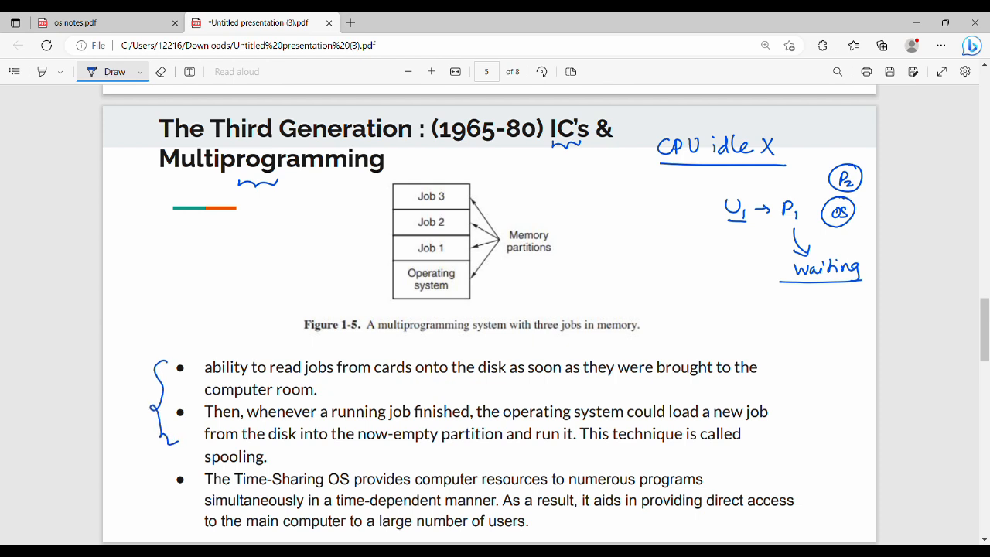
{"action": "left_click_drag", "start_coordinate": [240, 491], "coordinate": [348, 490]}
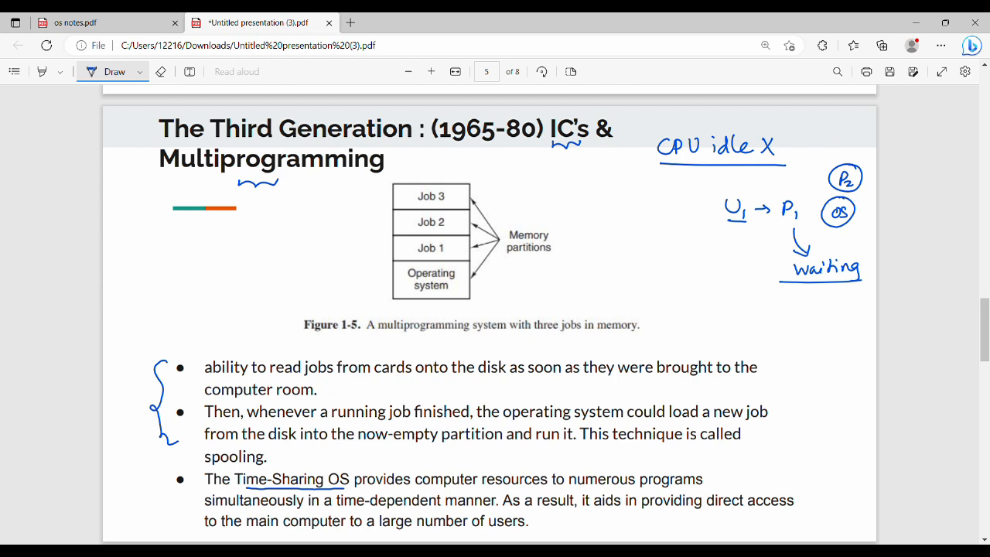
{"action": "left_click_drag", "start_coordinate": [406, 533], "coordinate": [444, 531]}
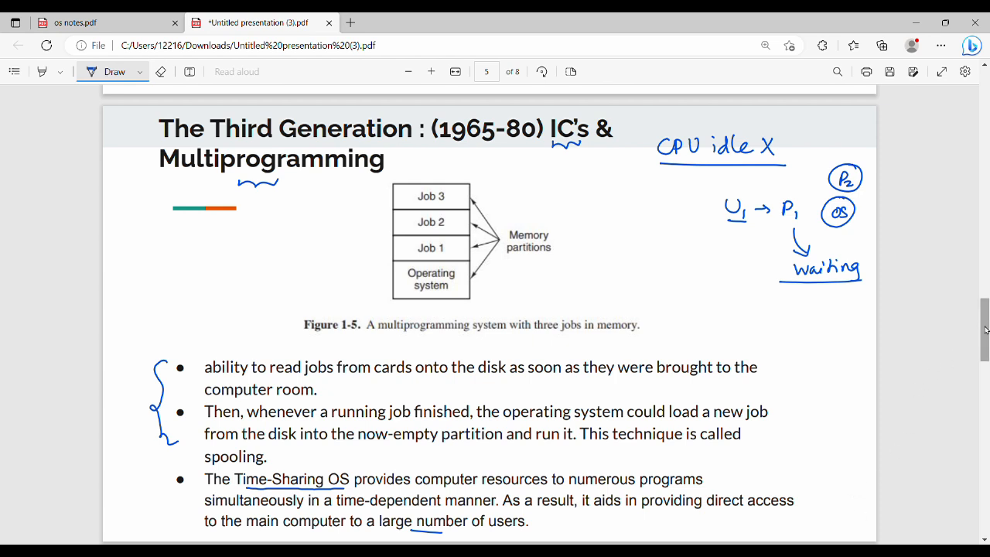
{"action": "scroll", "scroll_direction": "down", "scroll_amount": 3}
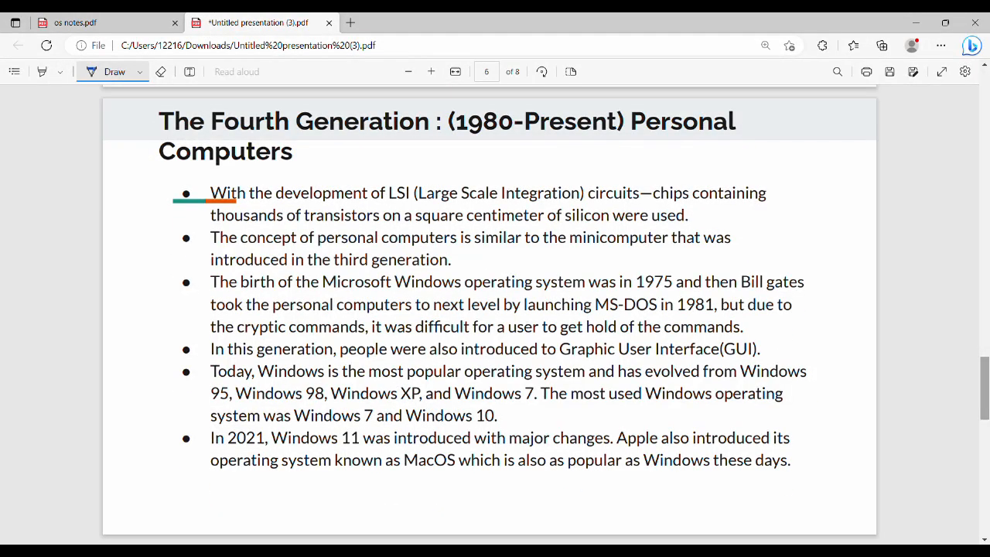
- Underline Large Scale Integration, MS-DOS in 1981 and User Interface, and circle the Windows bullet
{"action": "left_click_drag", "start_coordinate": [468, 144], "coordinate": [561, 147]}
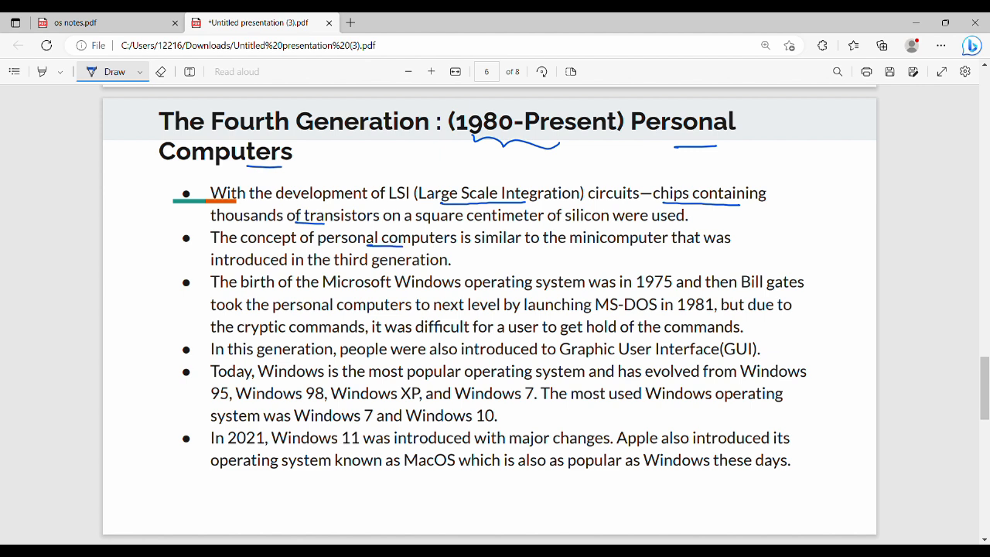
{"action": "left_click_drag", "start_coordinate": [170, 281], "coordinate": [197, 280]}
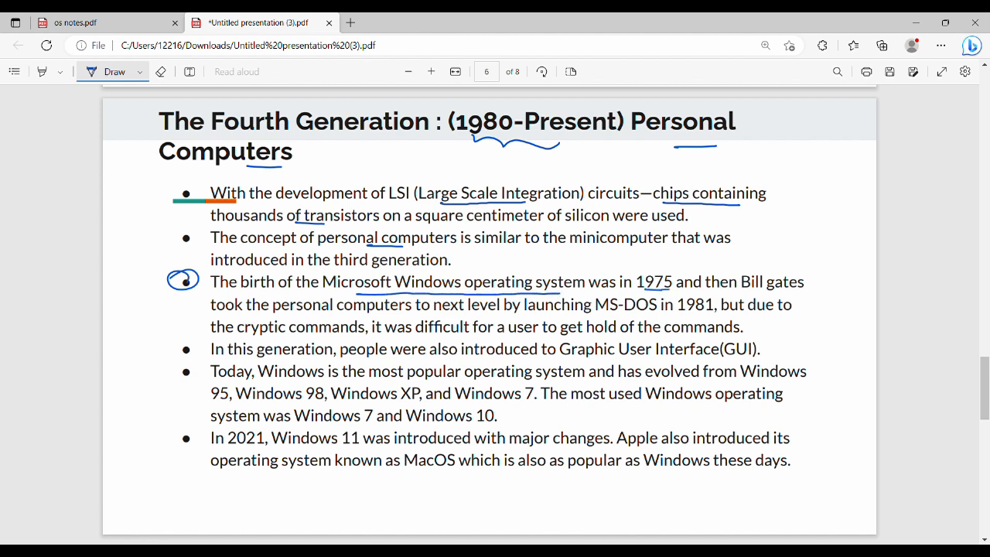
{"action": "left_click_drag", "start_coordinate": [611, 309], "coordinate": [710, 310]}
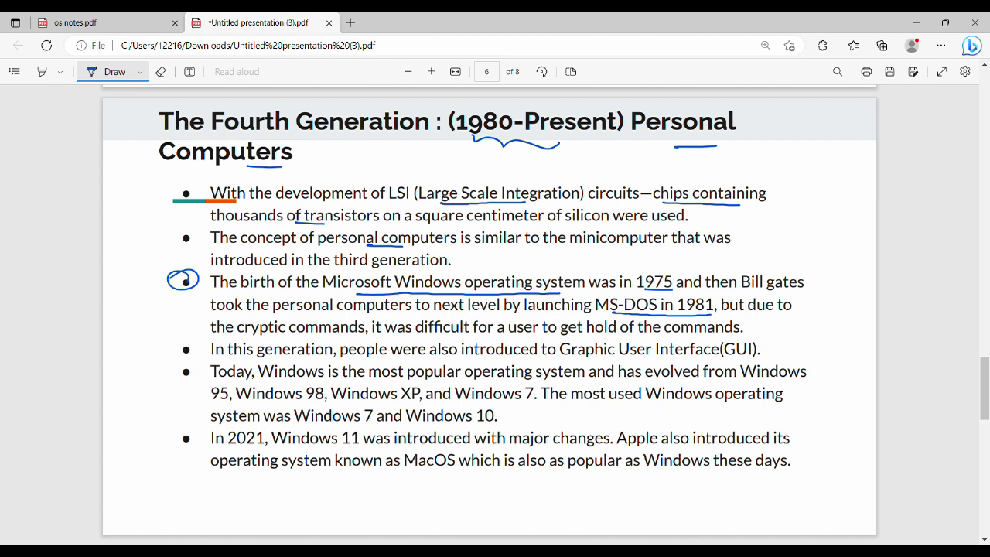
{"action": "left_click_drag", "start_coordinate": [611, 362], "coordinate": [656, 362]}
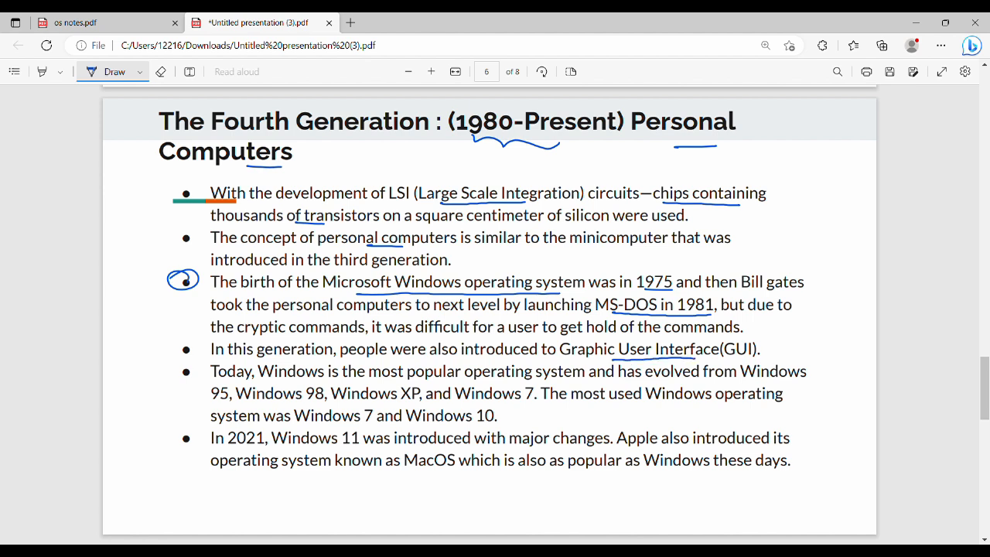
- Underline the Windows version numbers, then 'Apple also introduced' and 'MacOS' in the last bullets
{"action": "left_click_drag", "start_coordinate": [259, 379], "coordinate": [310, 379]}
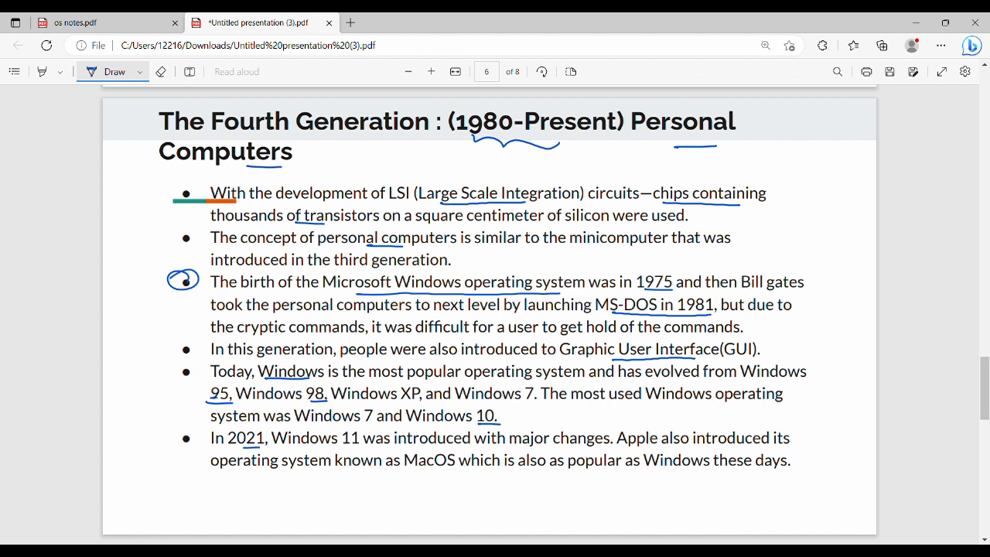
{"action": "left_click_drag", "start_coordinate": [337, 447], "coordinate": [370, 446]}
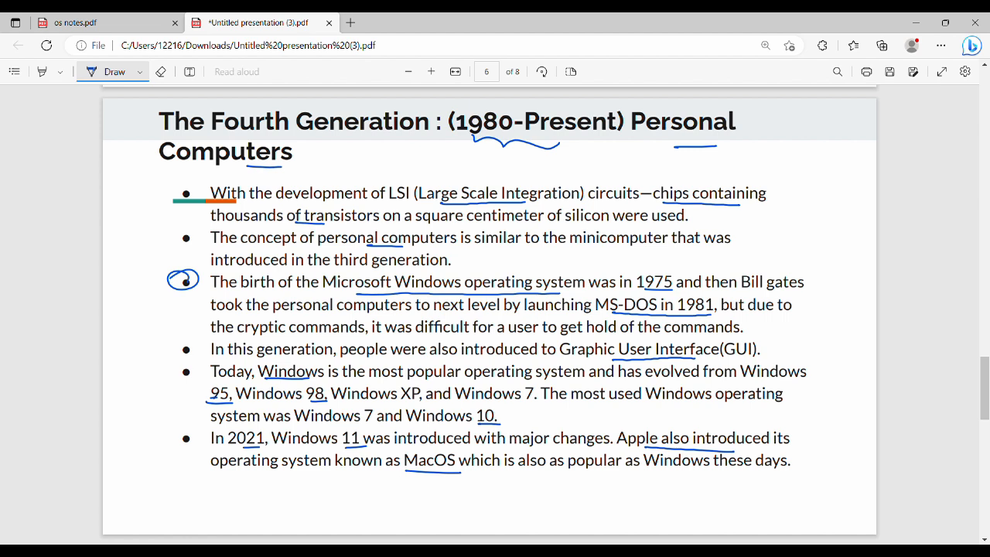
{"action": "scroll", "scroll_direction": "down", "scroll_amount": 3}
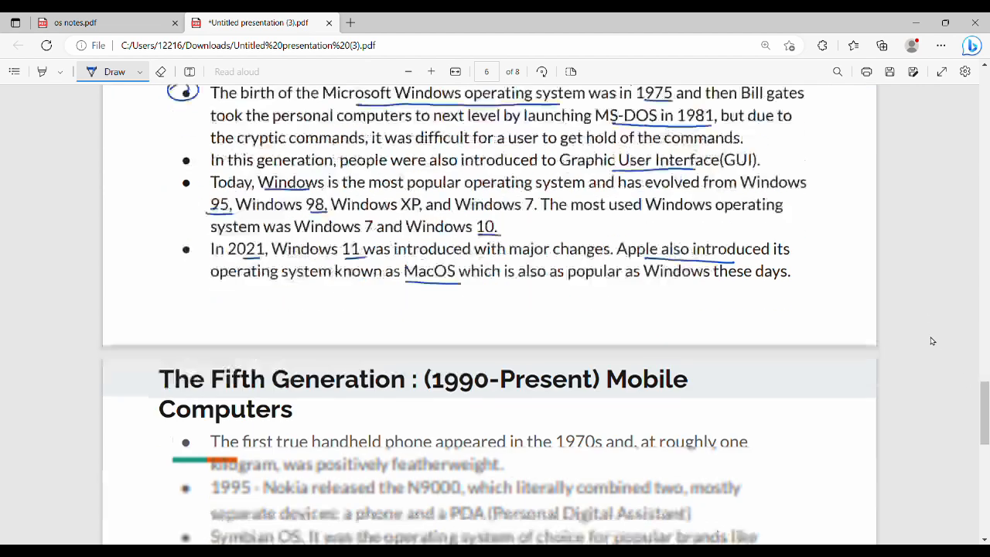
- On the Fifth Generation slide, underline 'Mobile Computers' in the title and 1970s, 1995, N9000
{"action": "scroll", "scroll_direction": "down", "scroll_amount": 3}
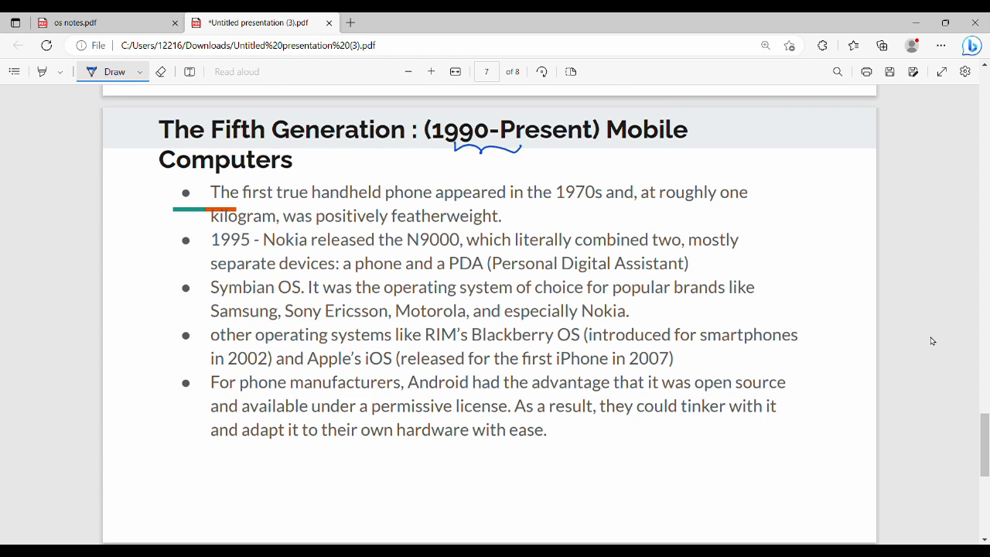
{"action": "left_click_drag", "start_coordinate": [614, 146], "coordinate": [691, 143]}
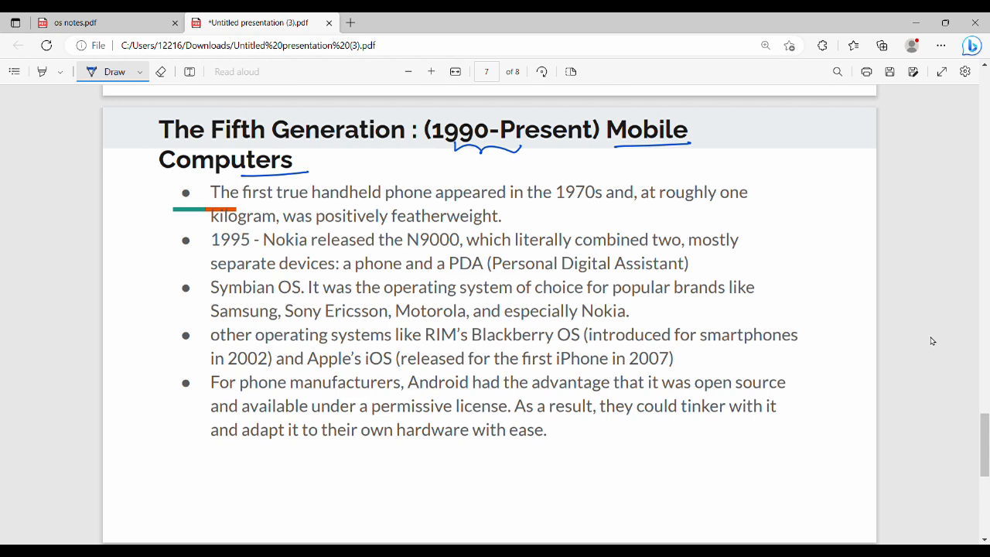
{"action": "left_click_drag", "start_coordinate": [390, 200], "coordinate": [444, 200]}
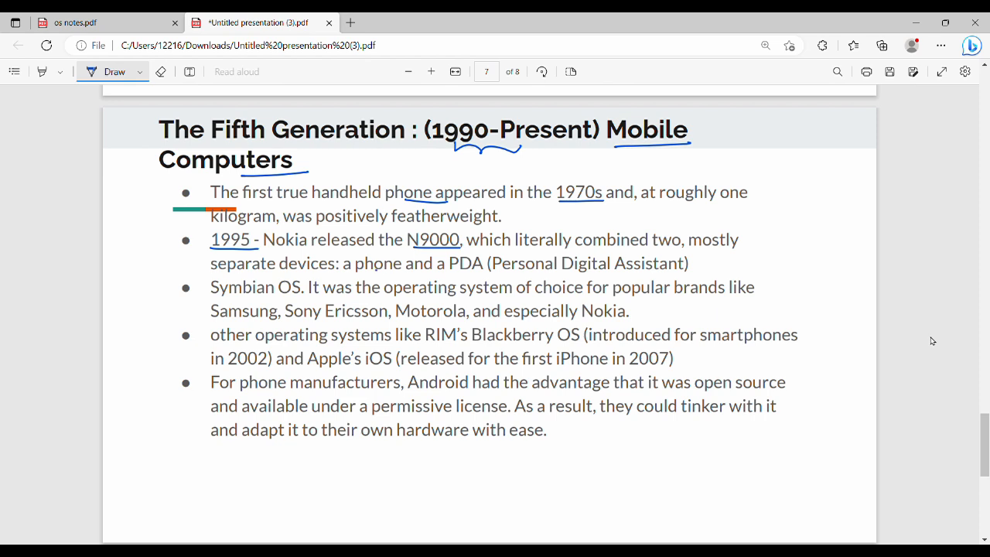
- Underline 'phone and a PDA' and 'Symbian OS' in the next bullets
{"action": "left_click_drag", "start_coordinate": [375, 271], "coordinate": [478, 271]}
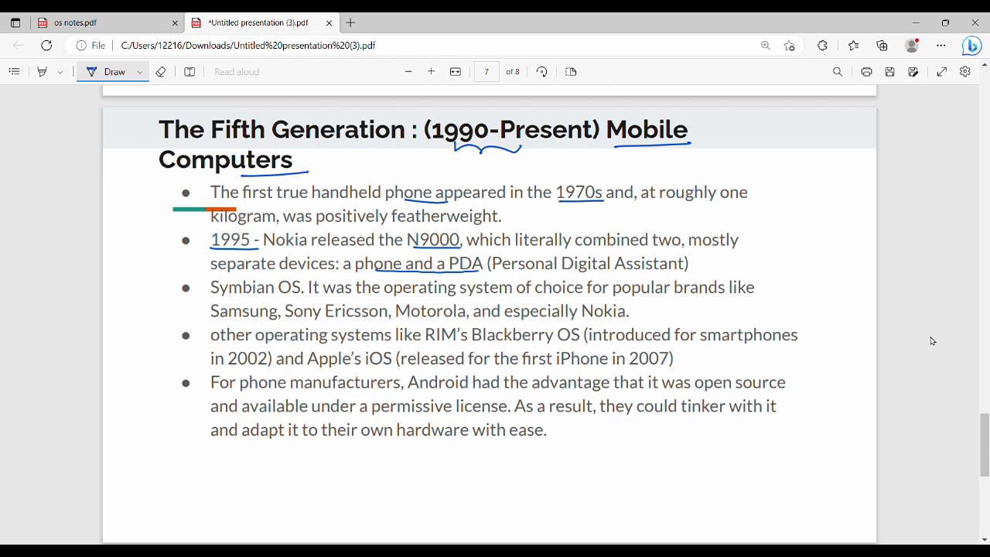
{"action": "left_click_drag", "start_coordinate": [210, 287], "coordinate": [305, 297]}
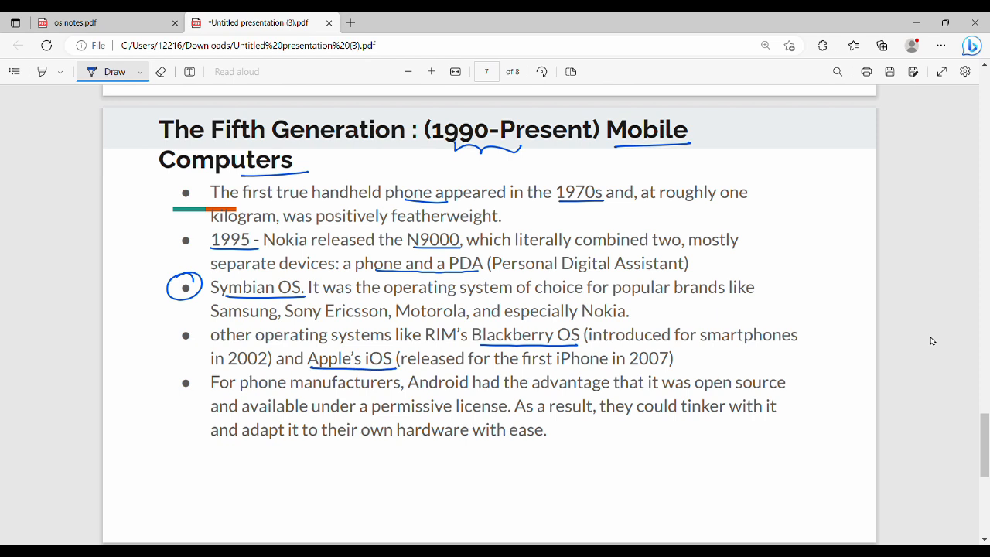
- Circle the Android bullet and underline 'Android', 'open source' and 'available under a permissive license'
{"action": "left_click_drag", "start_coordinate": [167, 394], "coordinate": [197, 375]}
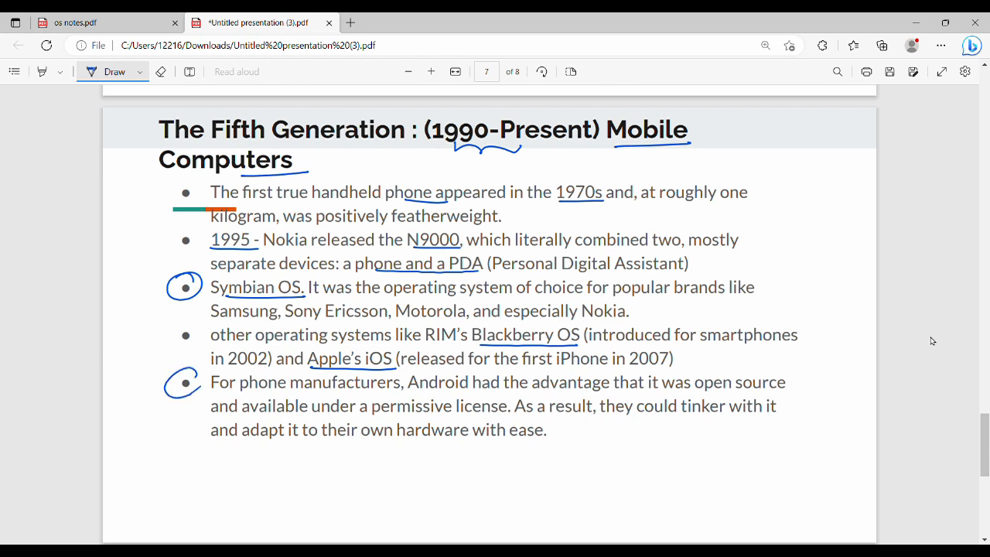
{"action": "left_click_drag", "start_coordinate": [417, 397], "coordinate": [476, 398]}
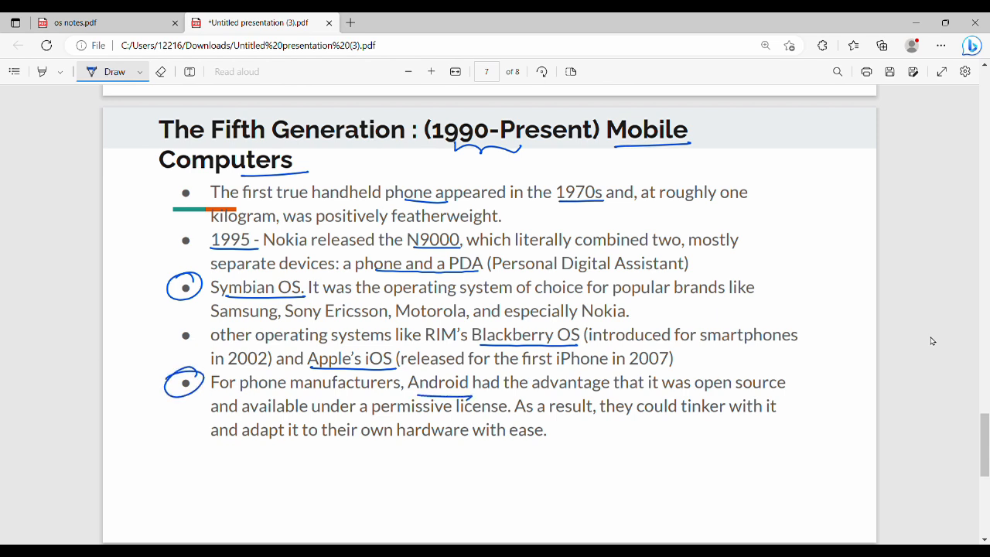
{"action": "left_click_drag", "start_coordinate": [704, 391], "coordinate": [785, 391]}
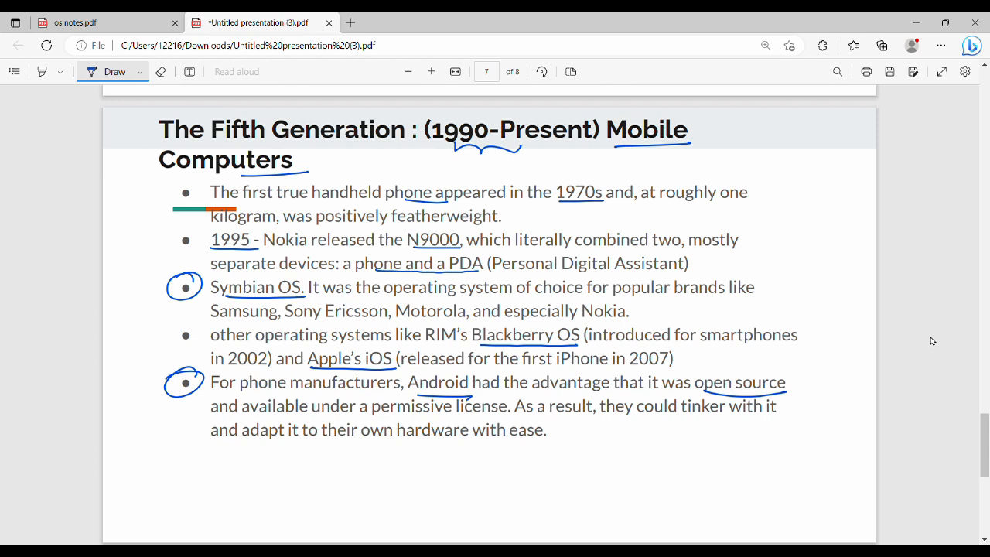
{"action": "left_click_drag", "start_coordinate": [256, 416], "coordinate": [457, 416]}
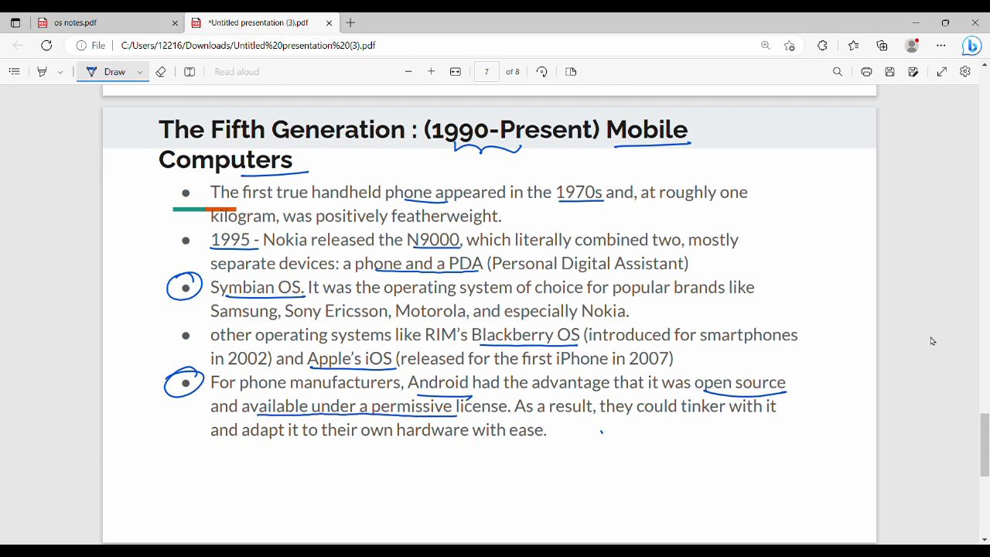
- Handwrite 'Java' below the Android bullet with a double underline
{"action": "left_click_drag", "start_coordinate": [596, 441], "coordinate": [646, 441]}
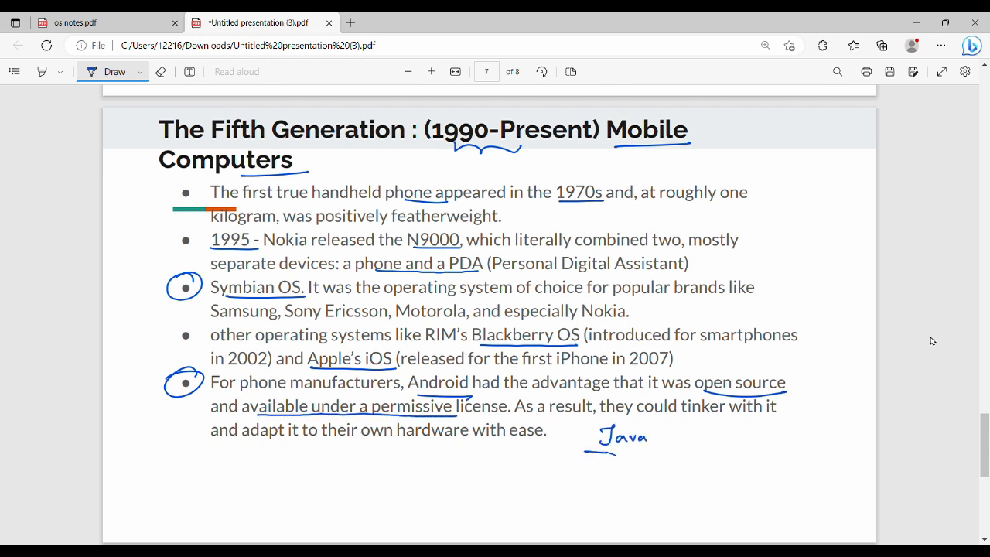
{"action": "left_click_drag", "start_coordinate": [588, 452], "coordinate": [646, 451]}
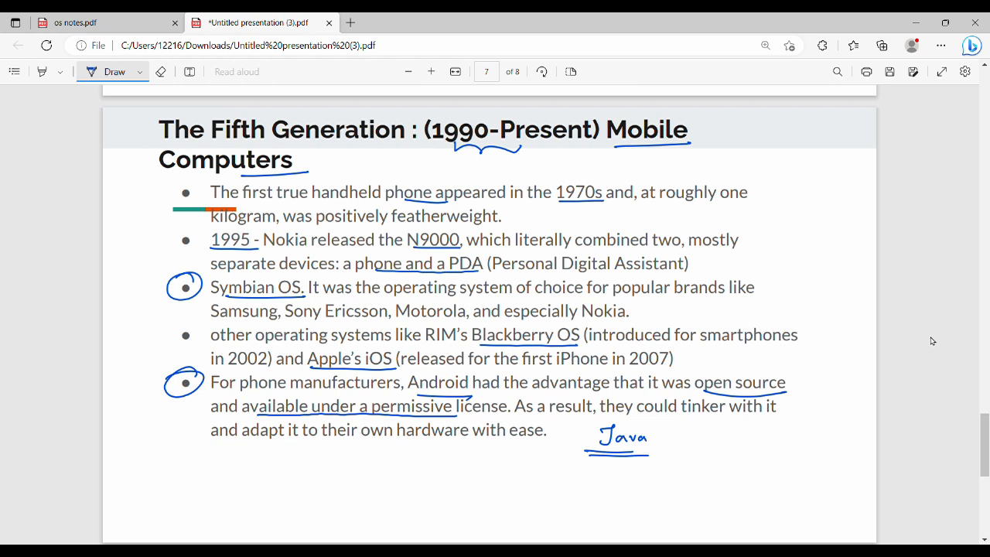
{"action": "mouse_move", "coordinate": [965, 353]}
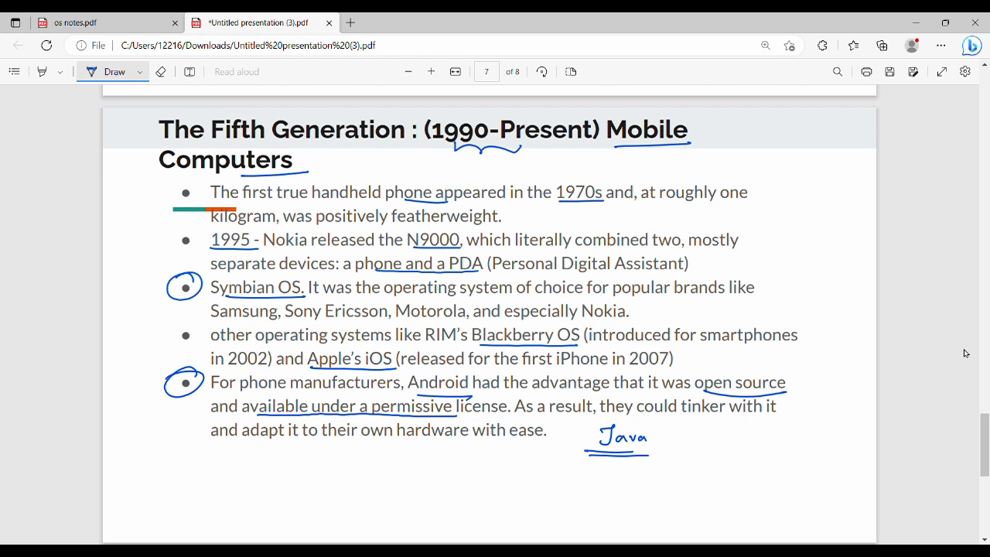
{"action": "mouse_move", "coordinate": [920, 319]}
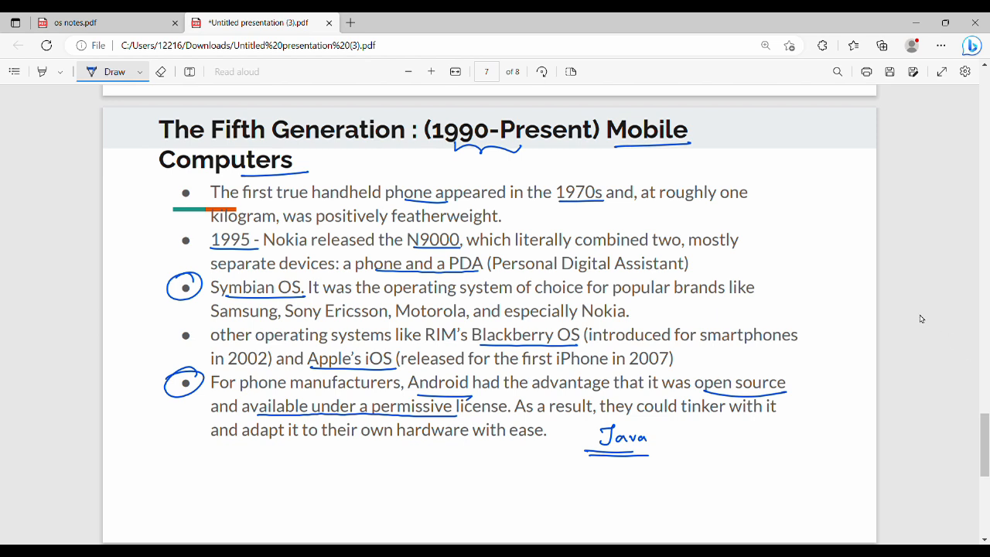
{"action": "mouse_move", "coordinate": [900, 160]}
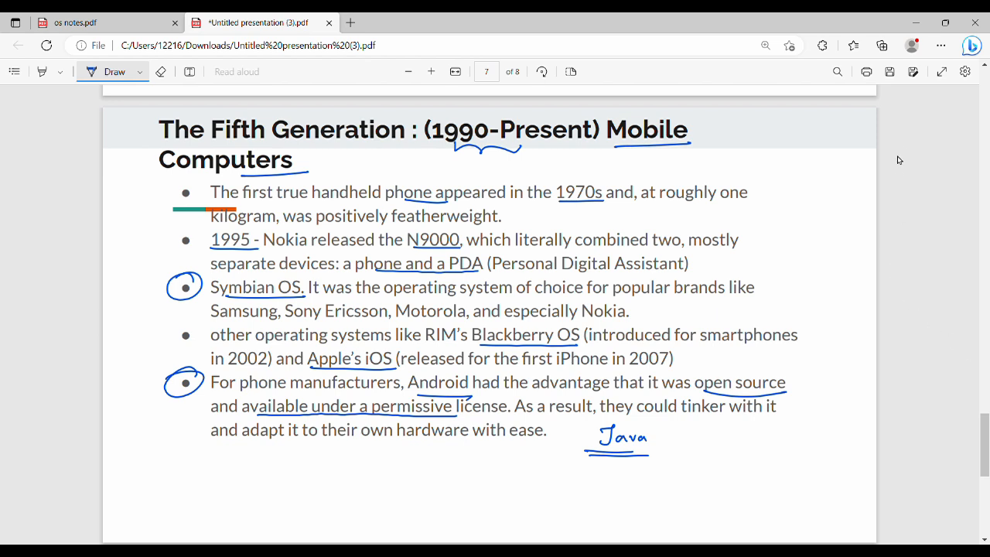